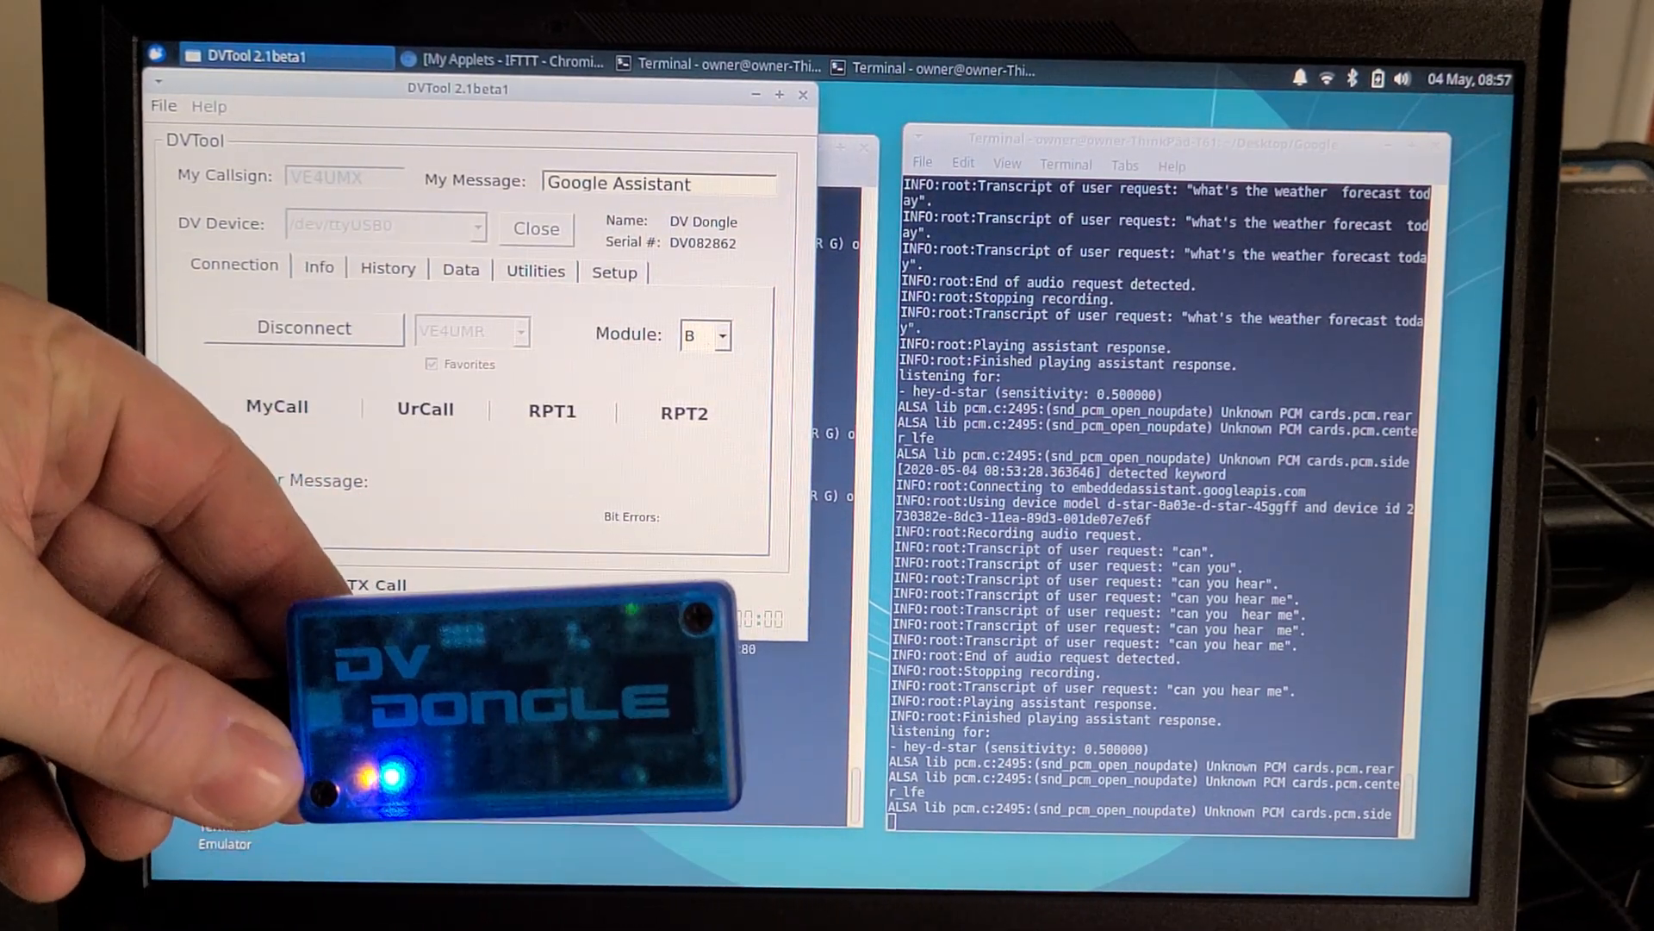
- Connect the DV Dongle to the VE4UMR gateway on module B and receive the repeater ID
click(621, 617)
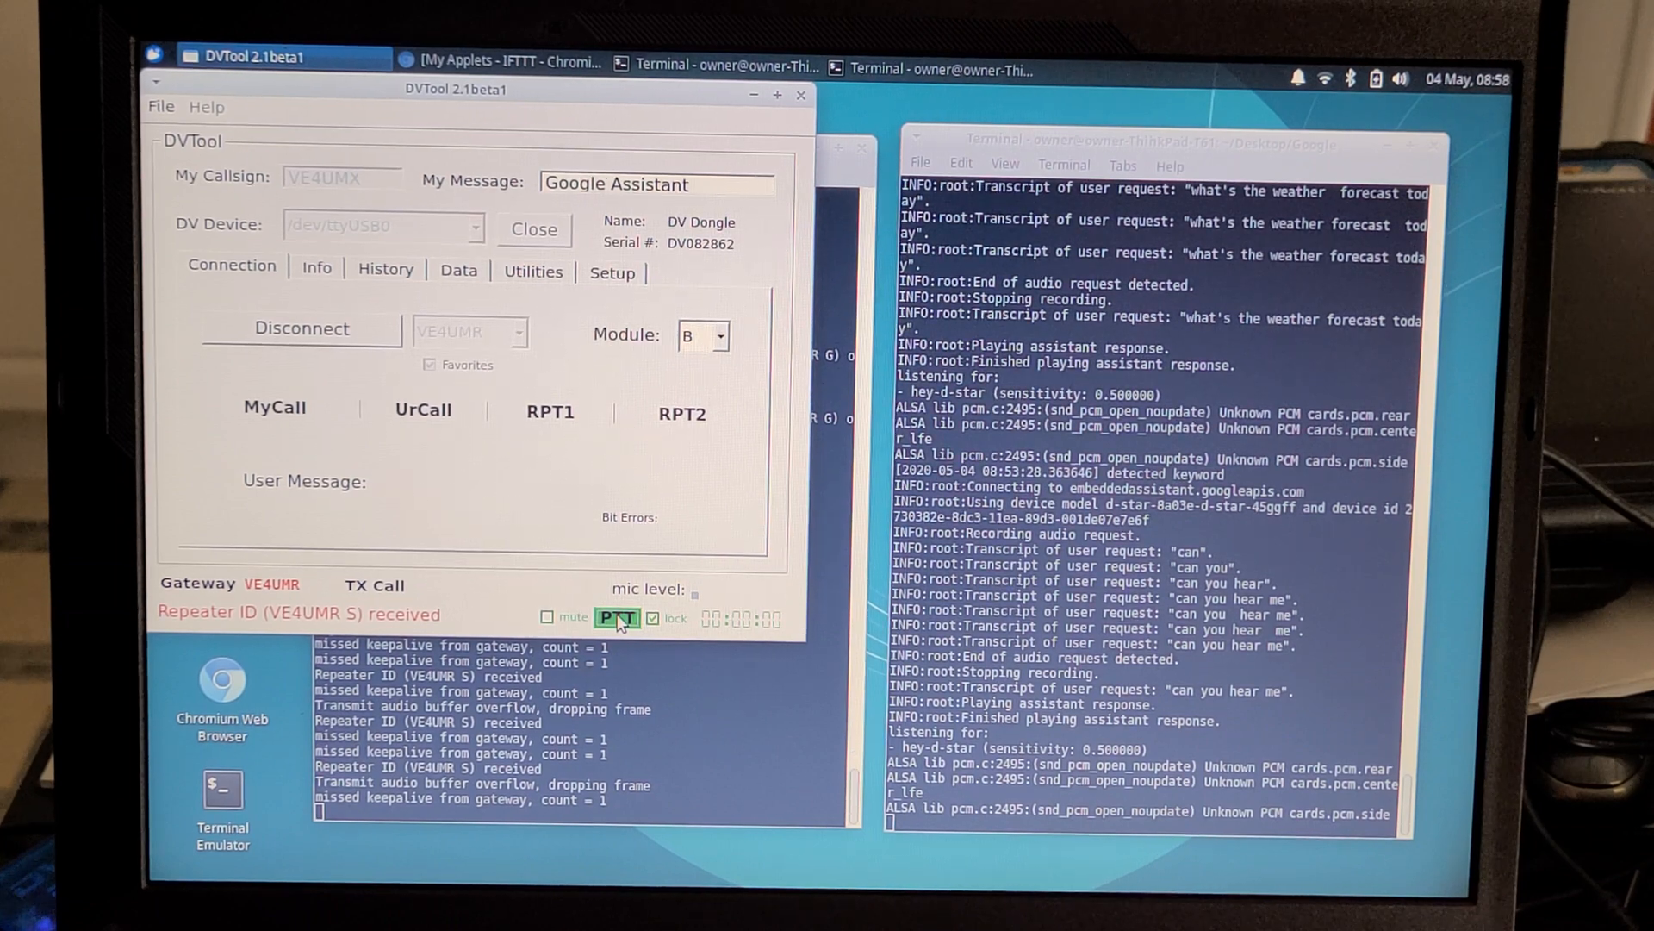
- Key PTT while VE4VR's wake word and Winnipeg weather request come through VE4UMR B
click(617, 617)
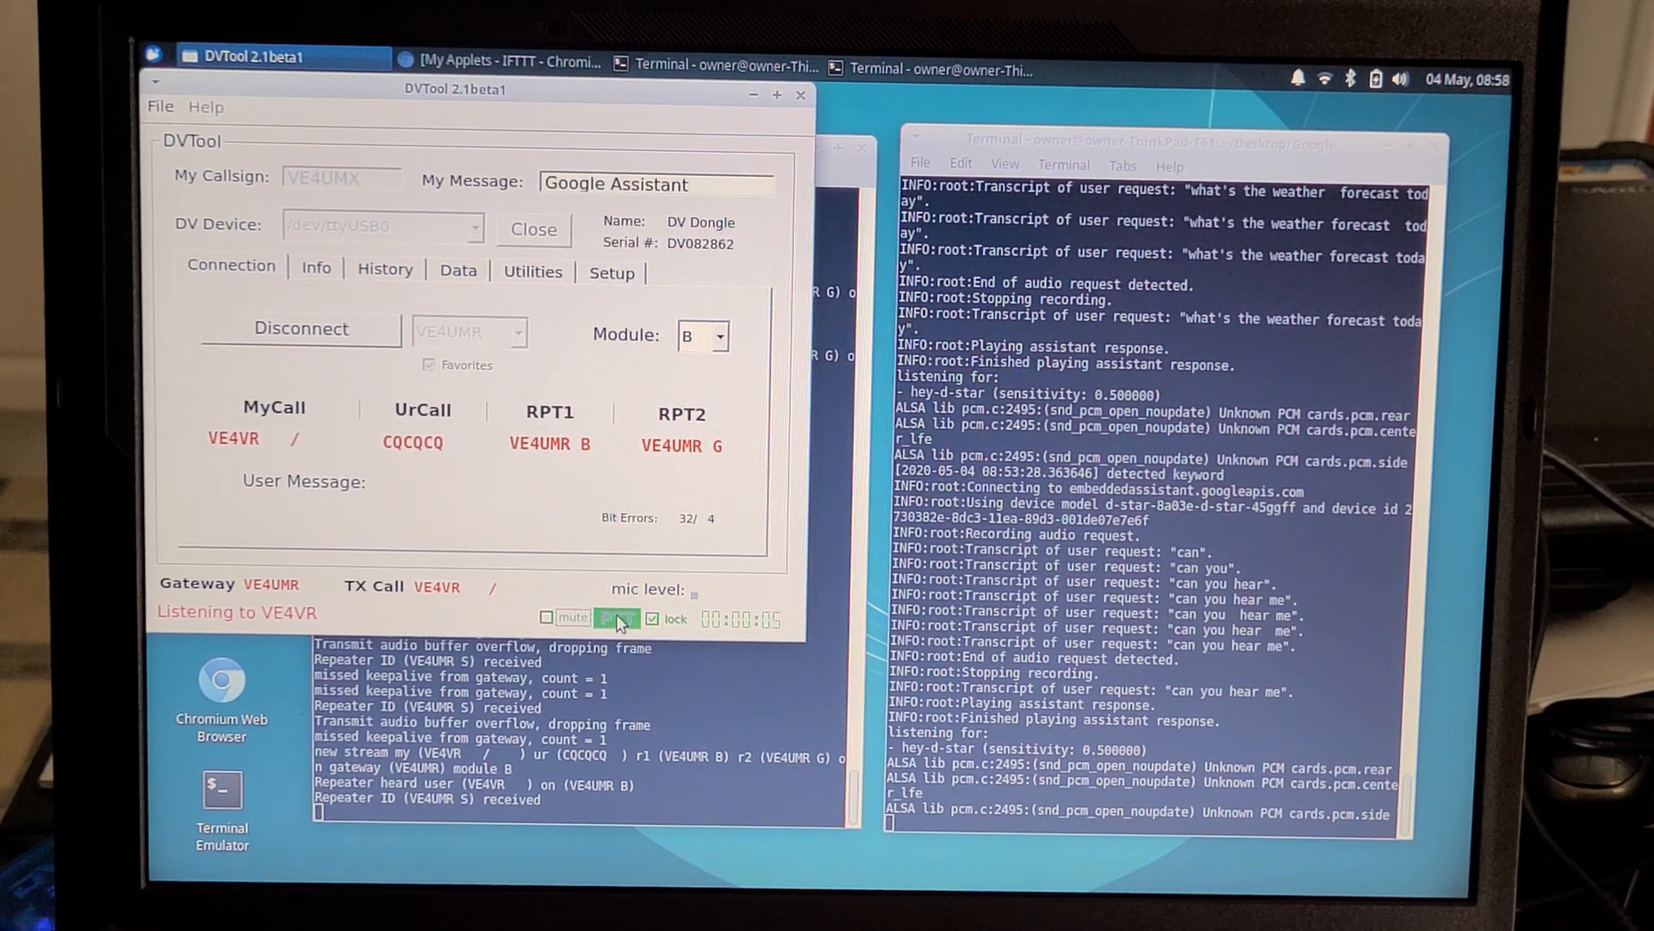
click(617, 616)
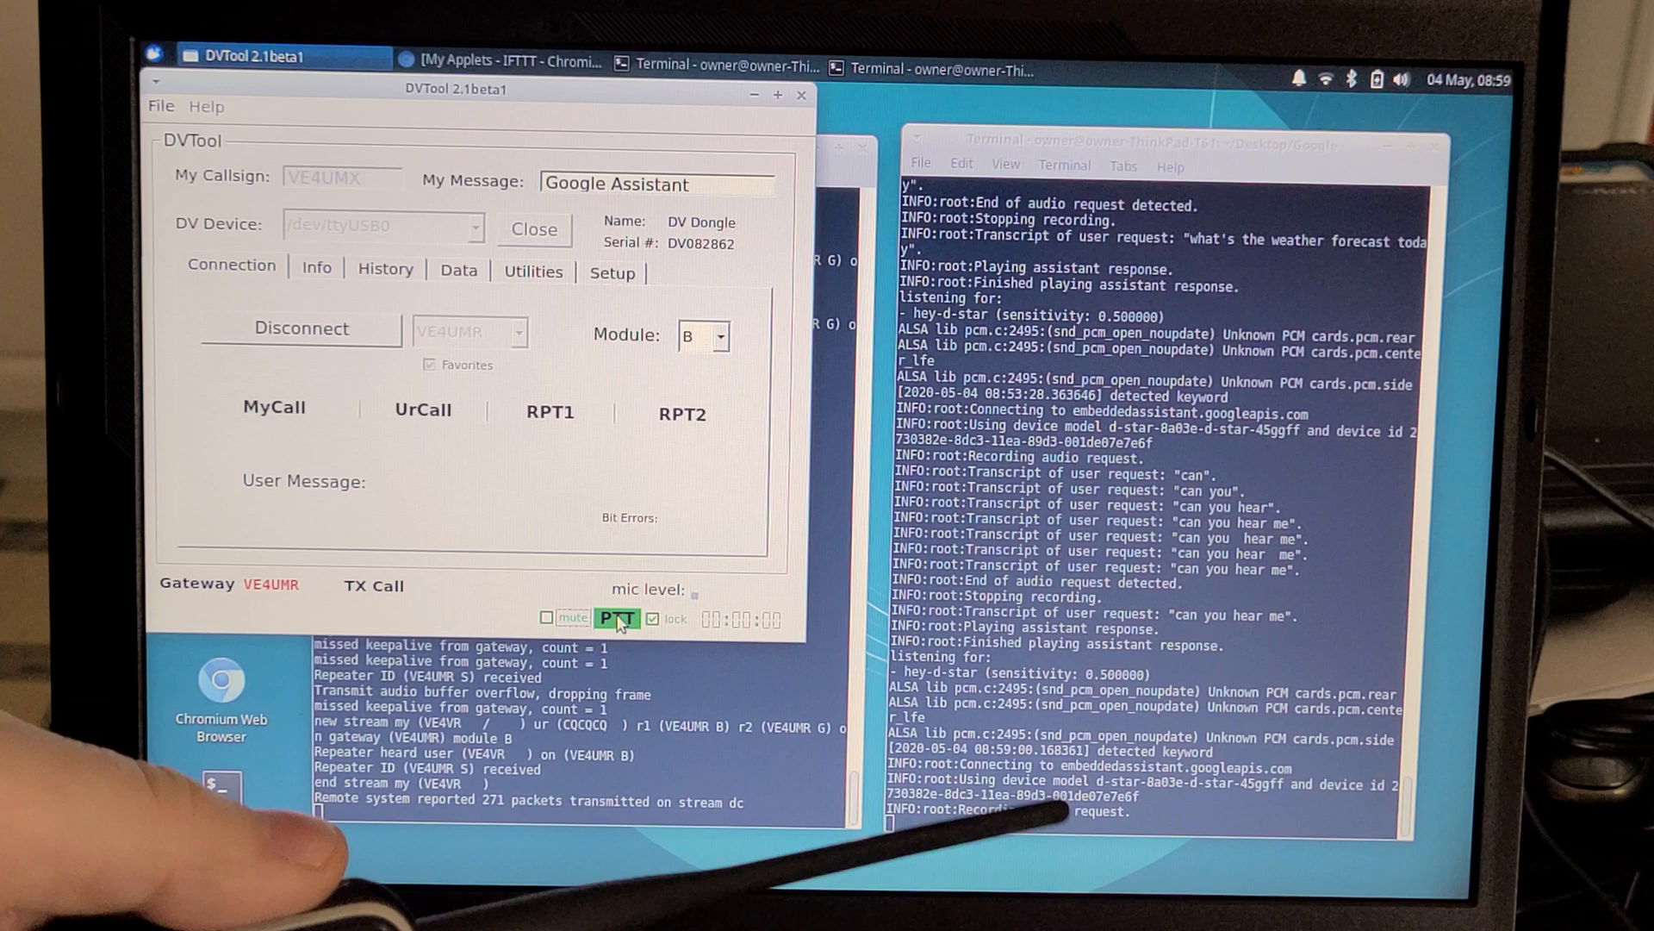
click(615, 619)
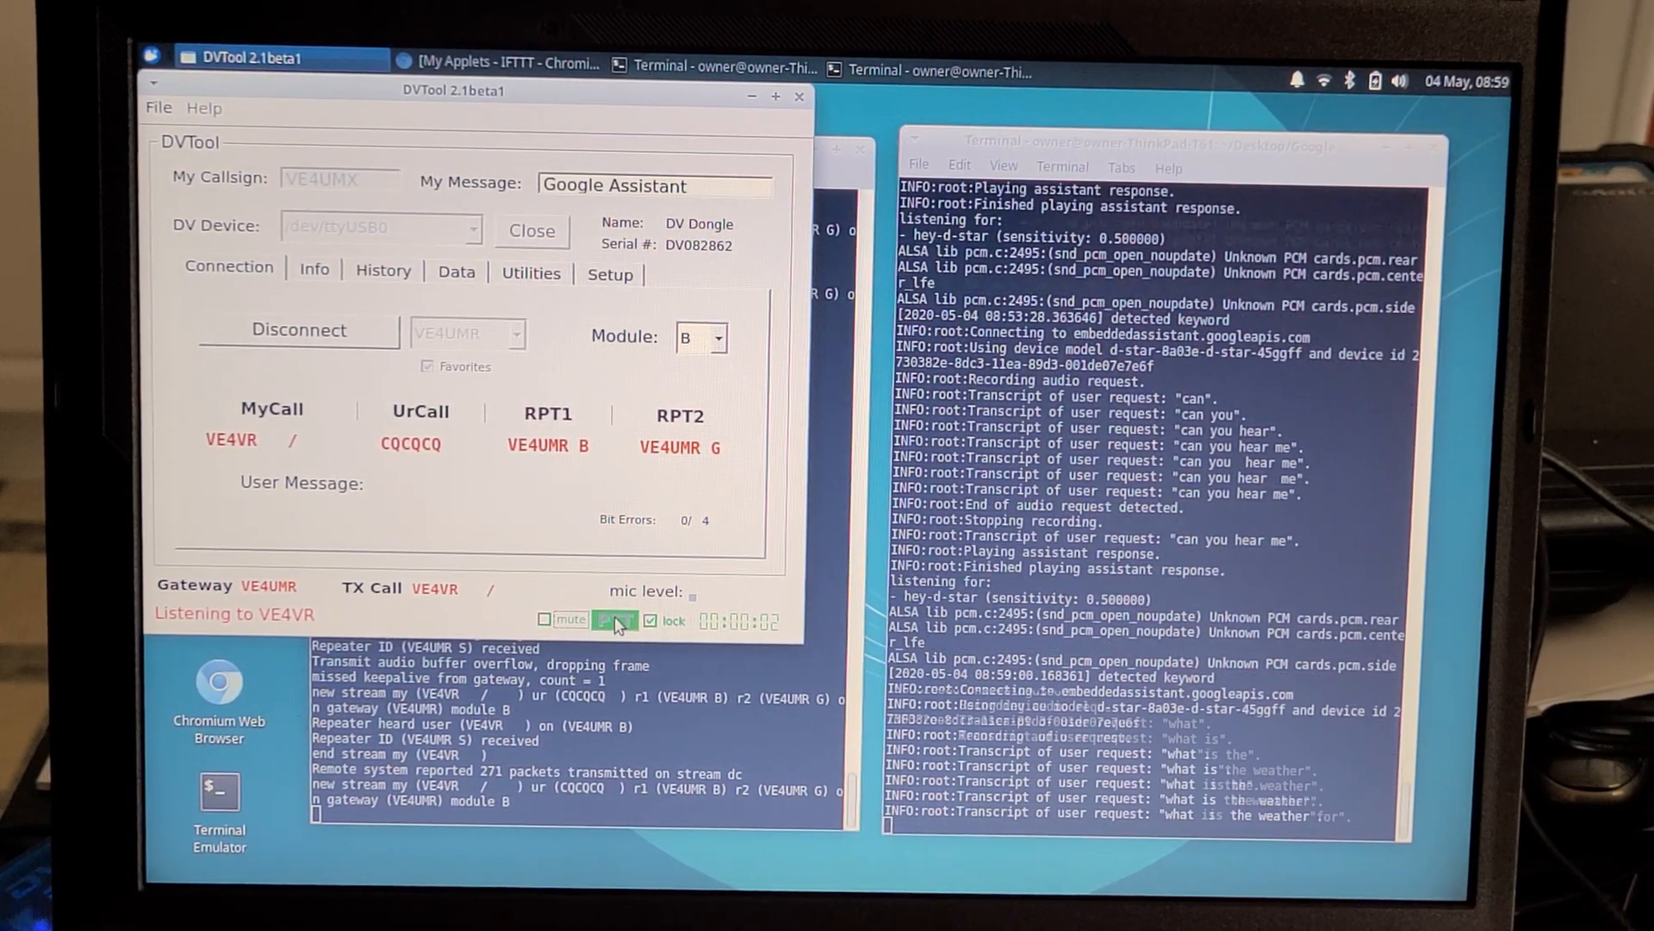
click(617, 619)
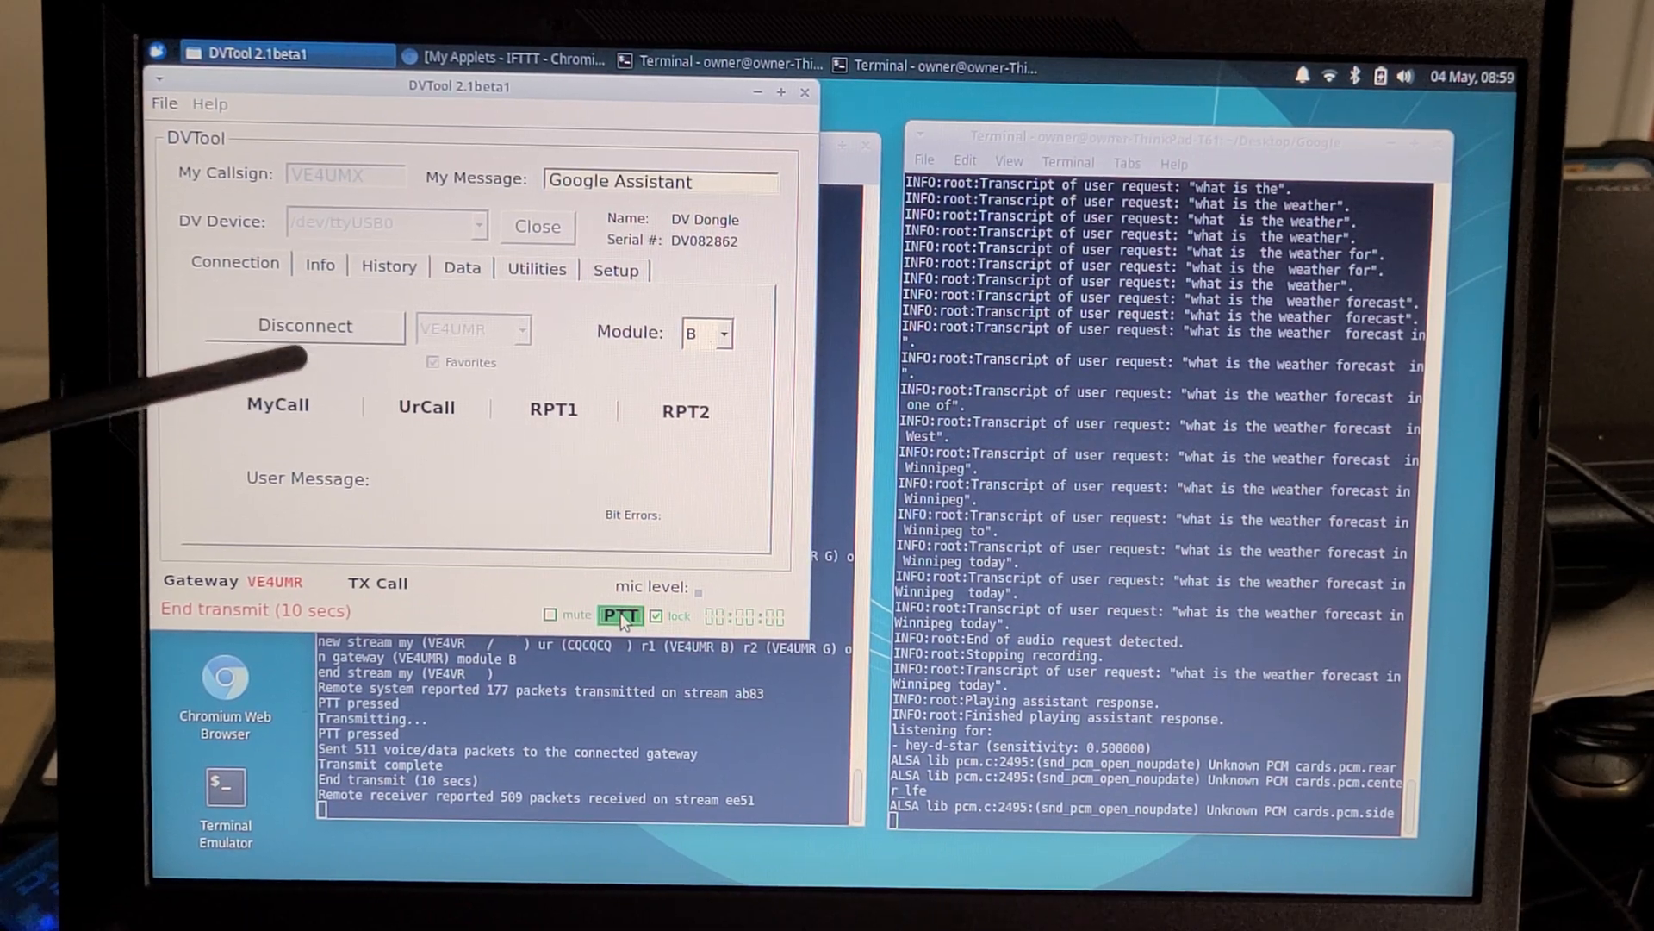
mouse_move(348, 274)
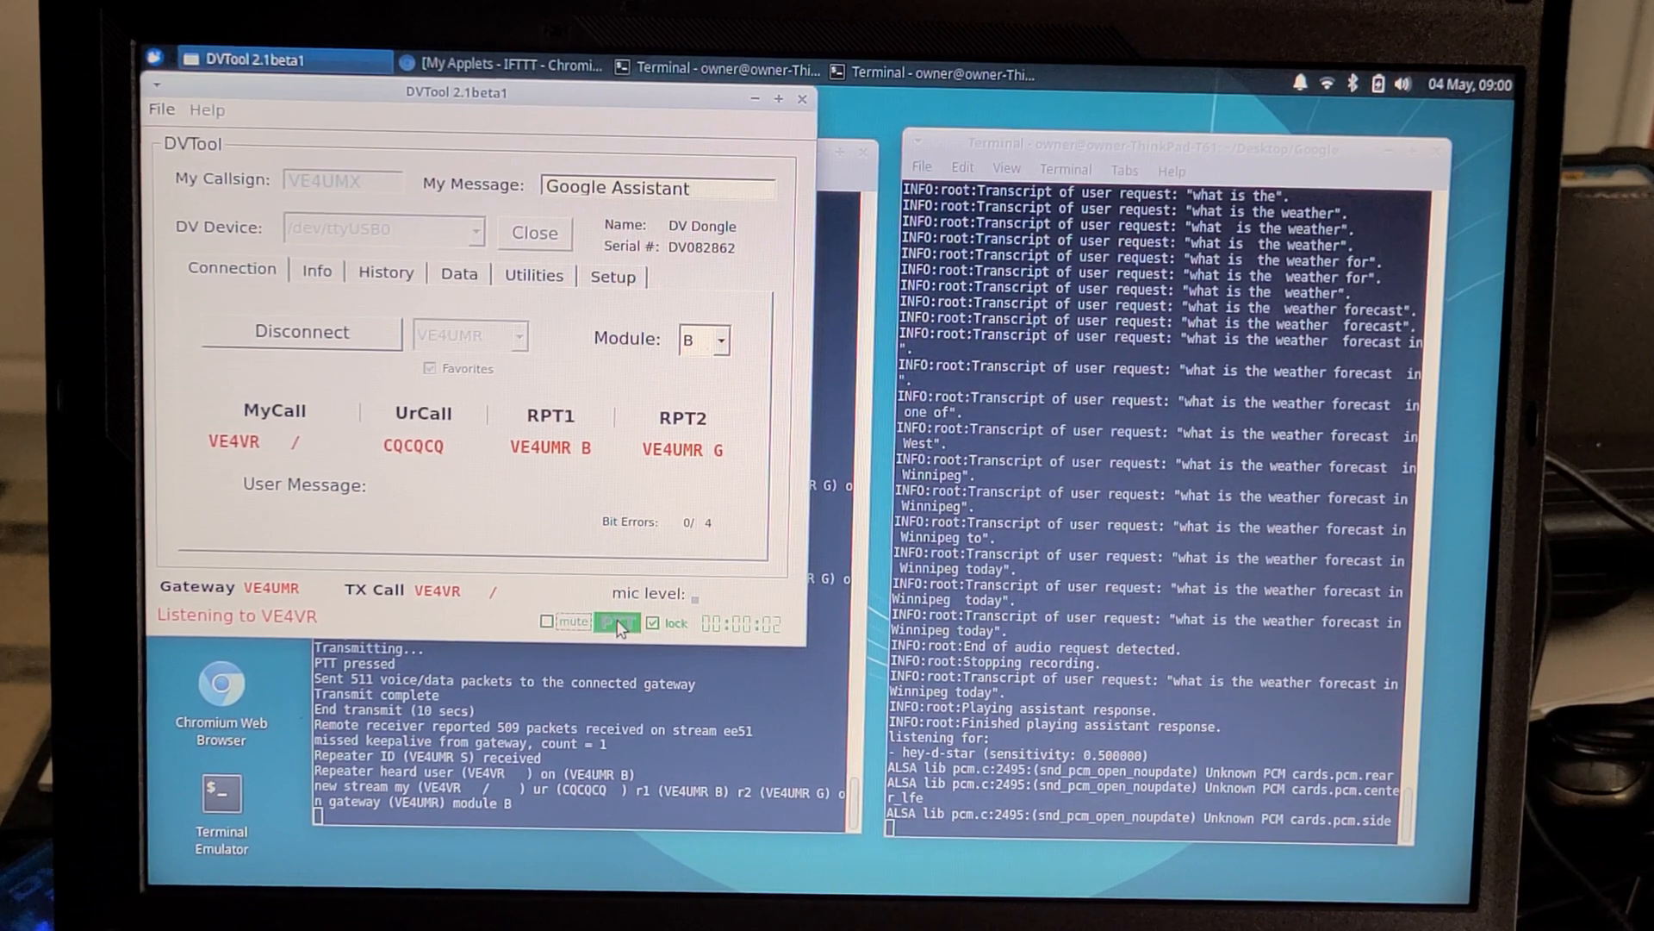
click(621, 618)
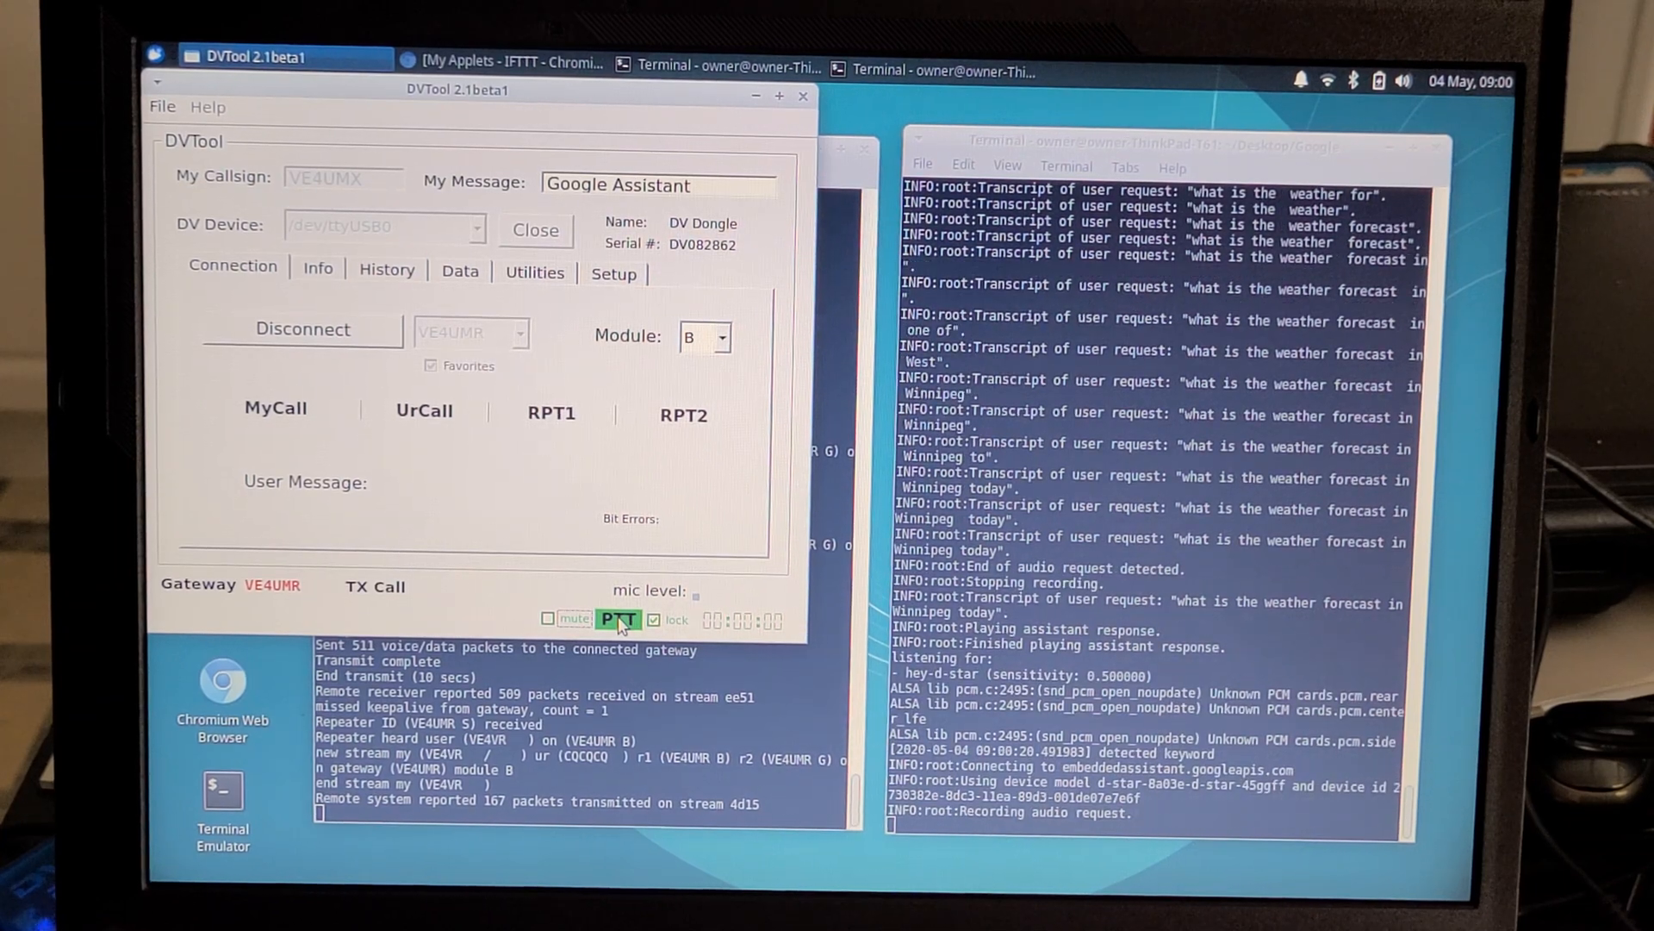
click(617, 618)
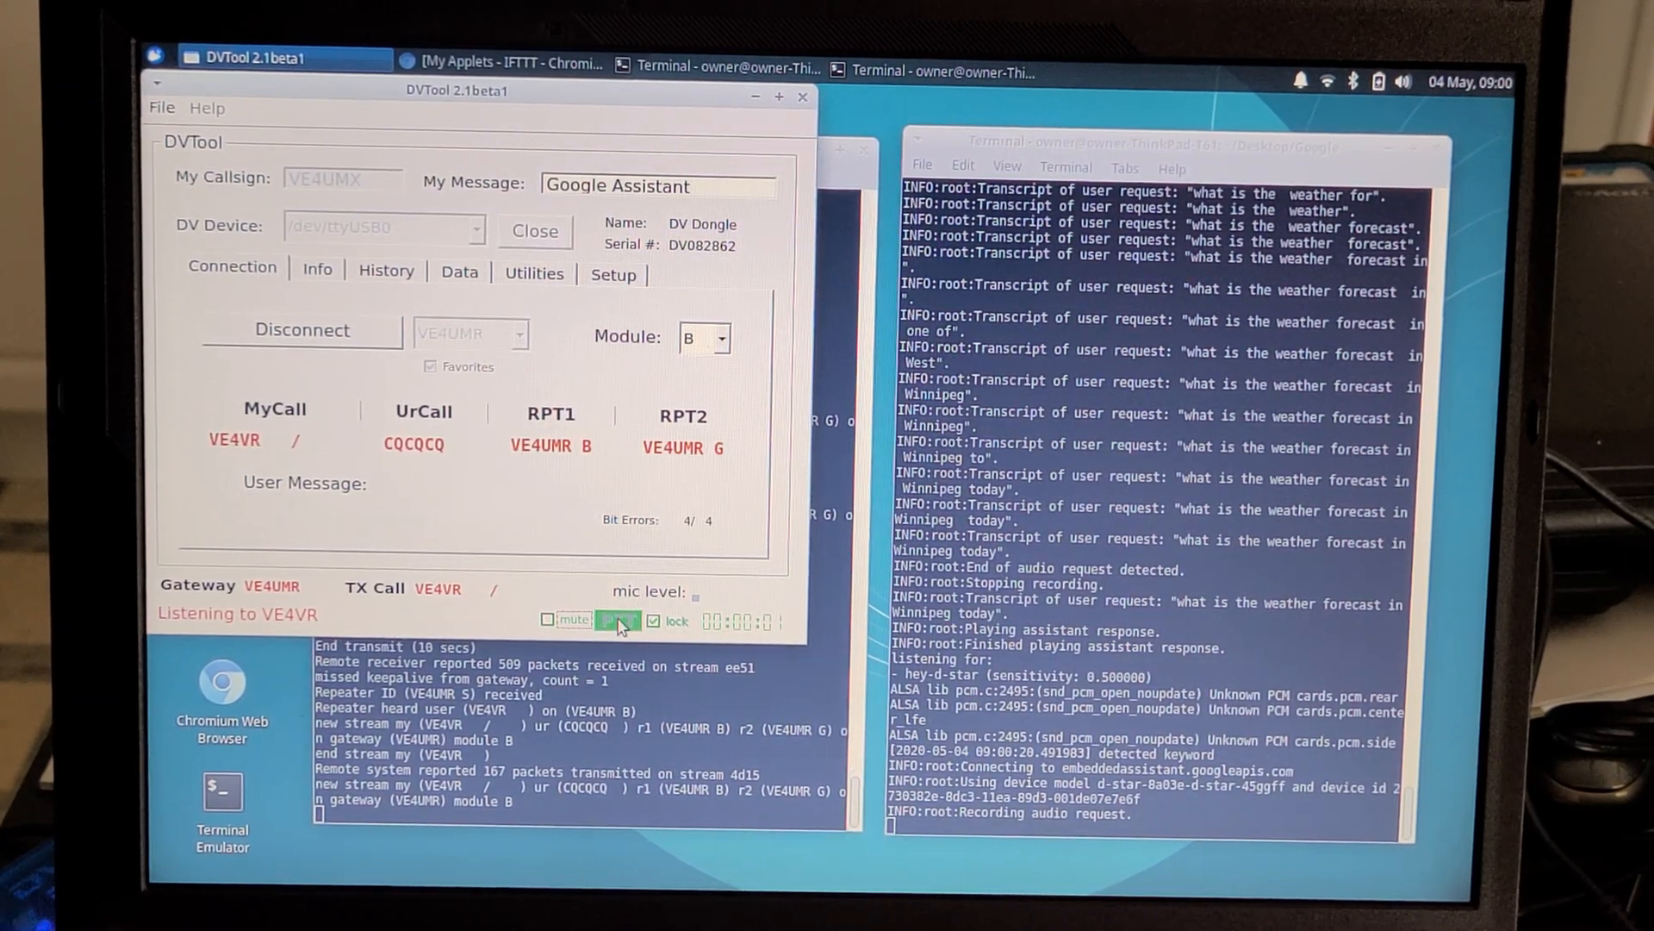